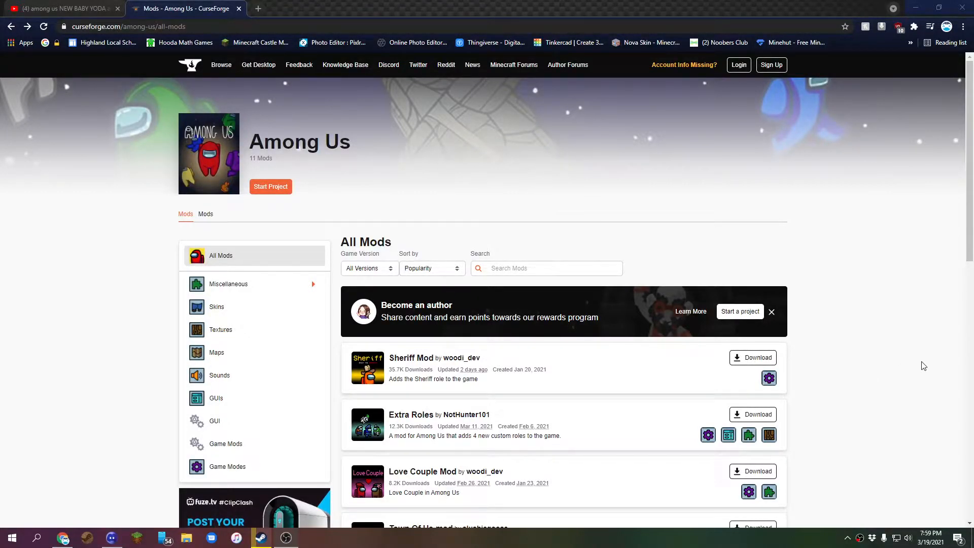
Find Town Of Impostors in the Among Us mod list and start its download
scroll("down", 3)
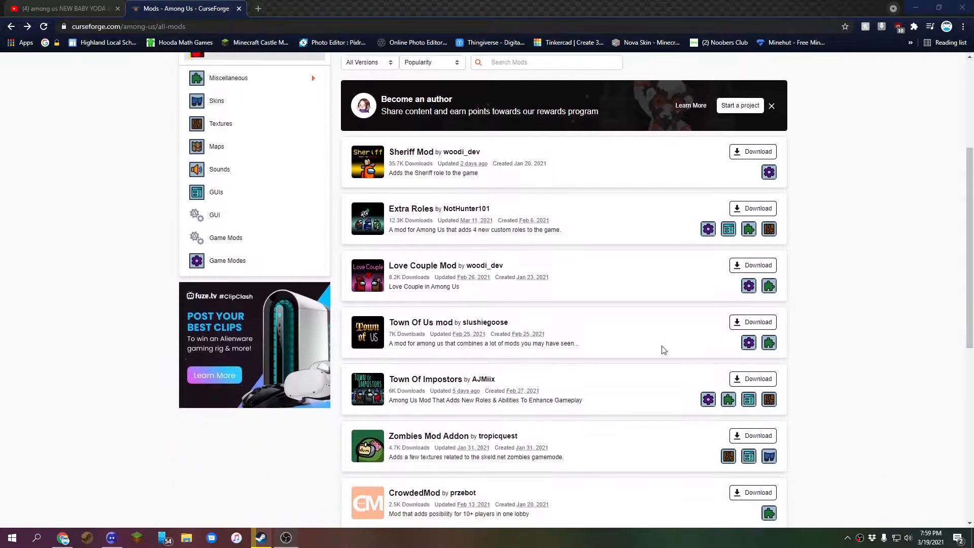
scroll("down", 3)
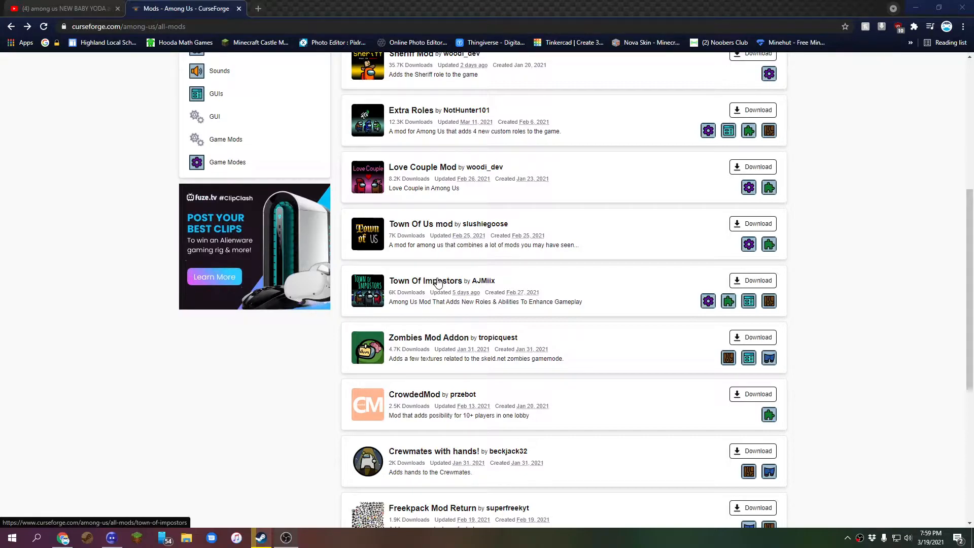
left_click(424, 280)
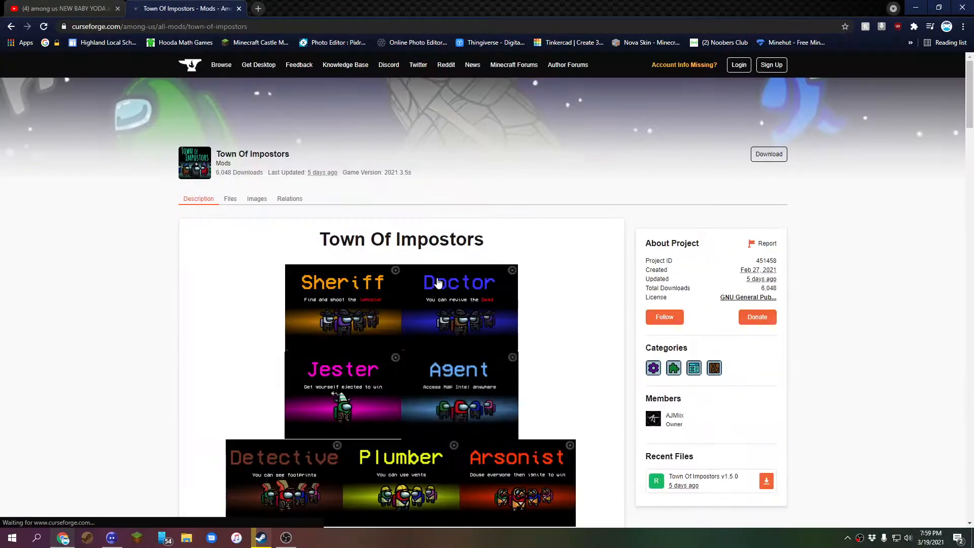
mouse_move(641, 200)
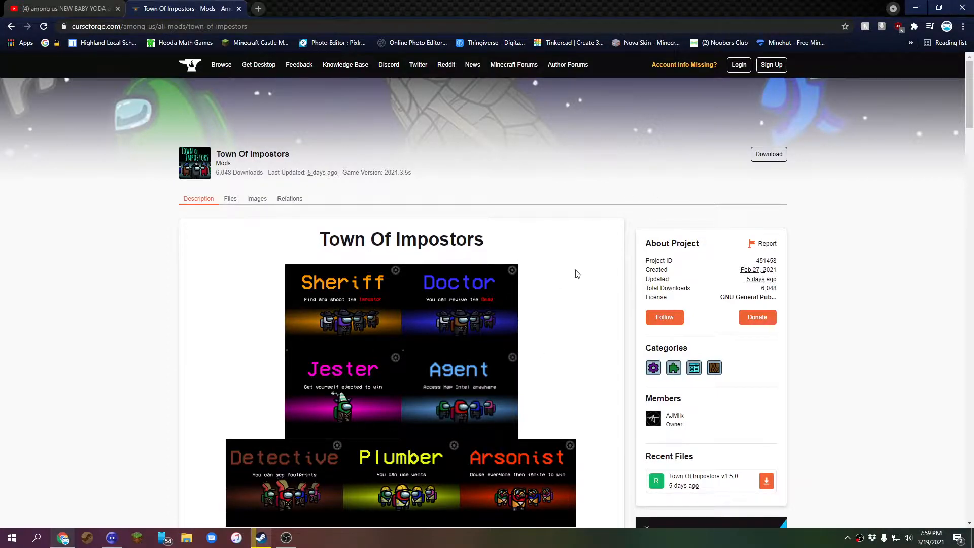
mouse_move(754, 161)
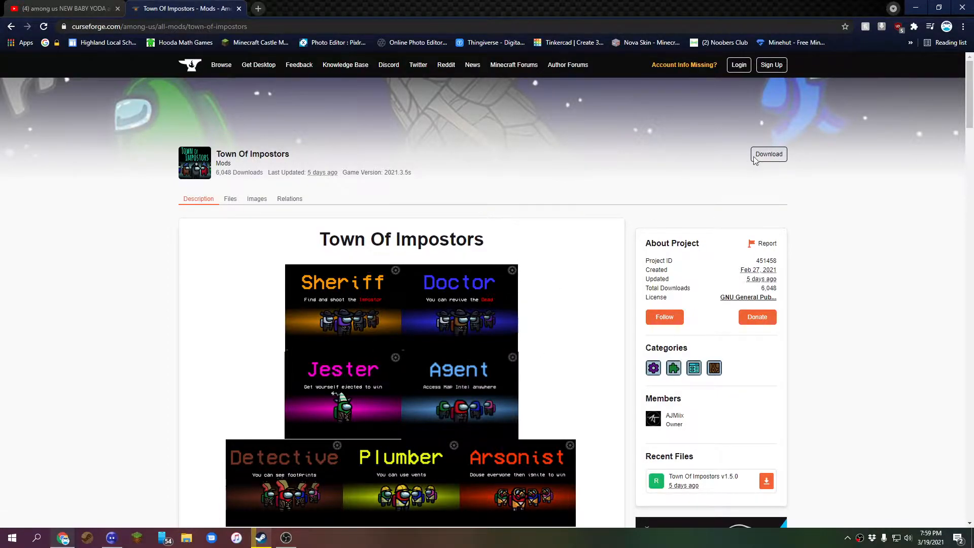
left_click(769, 154)
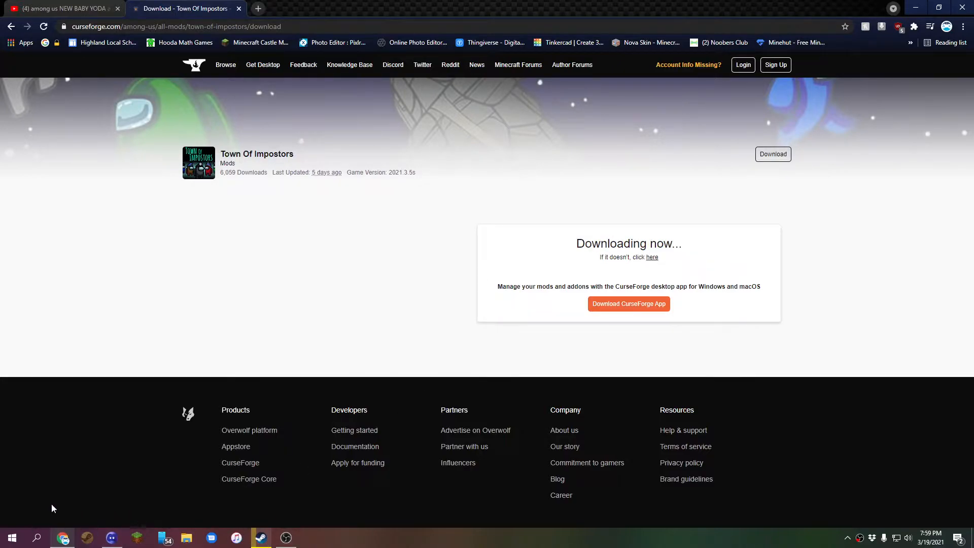
Bring up the Among Us options in the Steam library to reach its local files
left_click(262, 537)
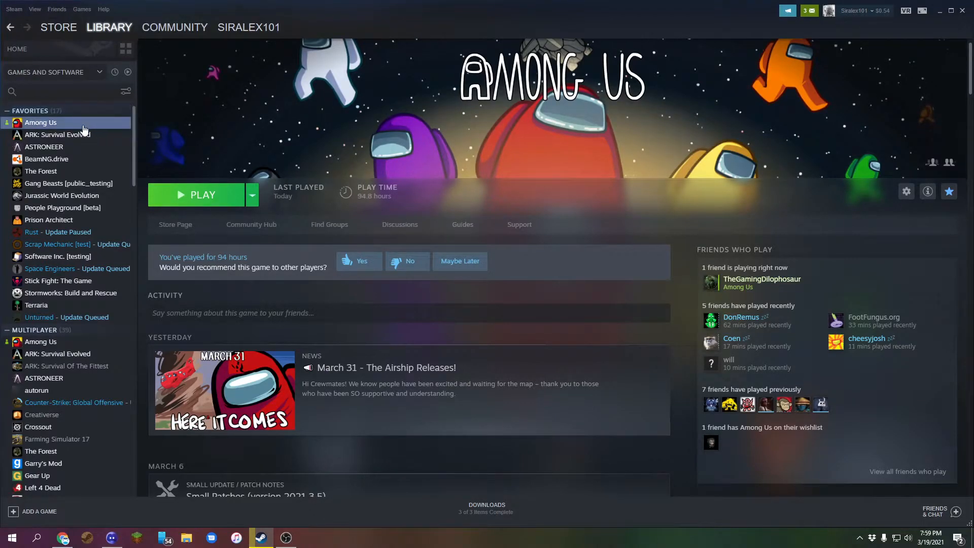
right_click(41, 122)
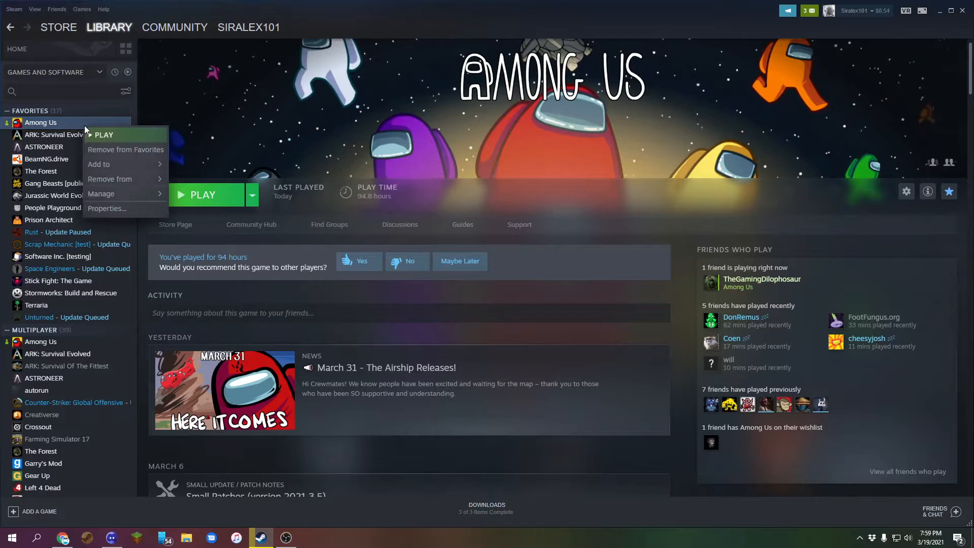
mouse_move(102, 194)
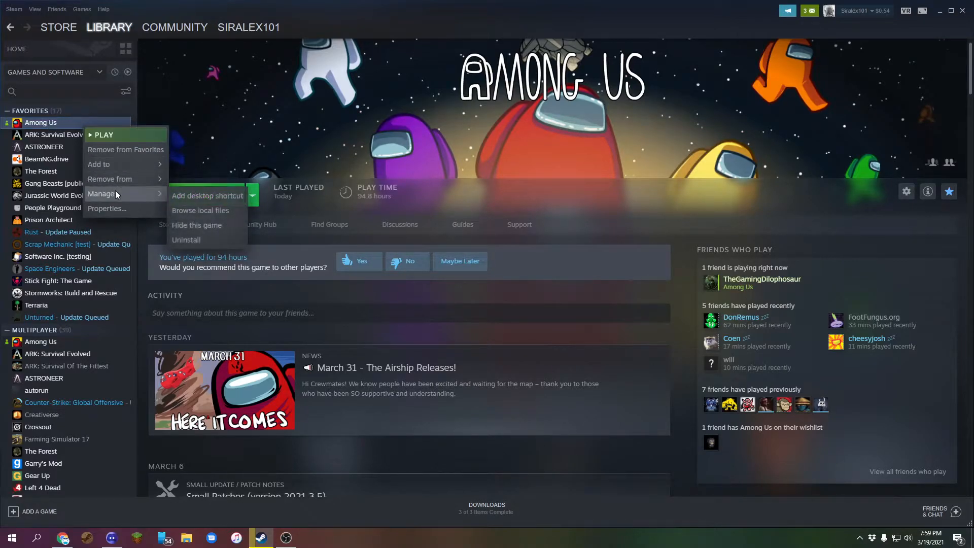
mouse_move(209, 210)
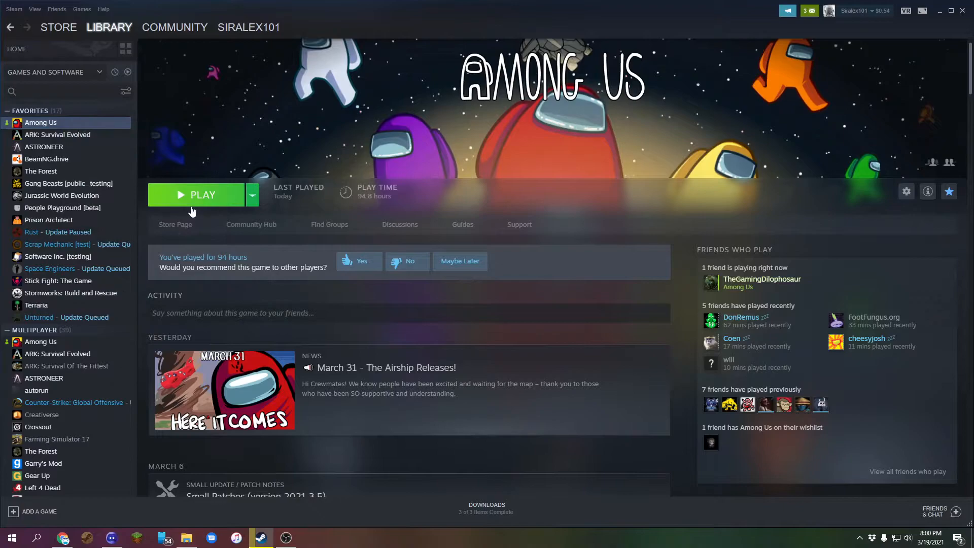
mouse_move(809, 273)
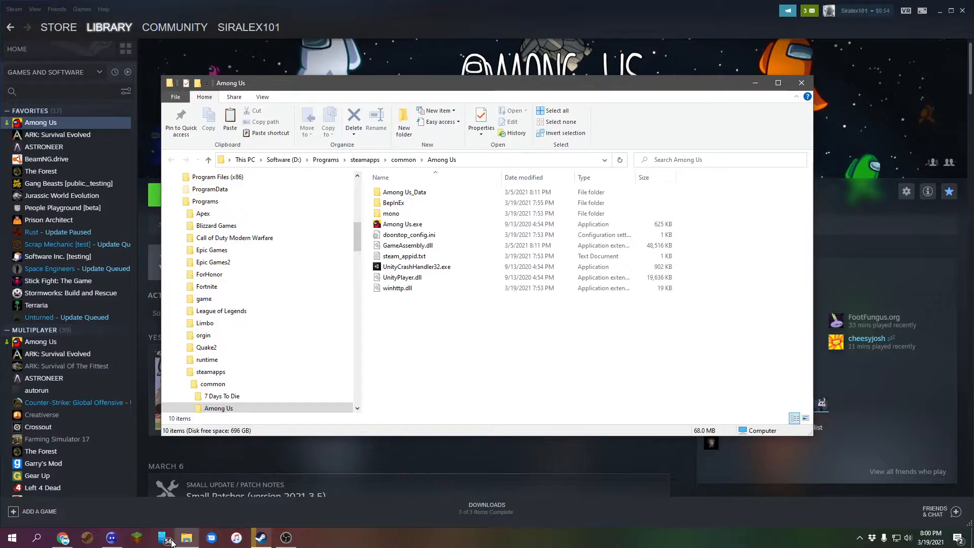
mouse_move(137, 535)
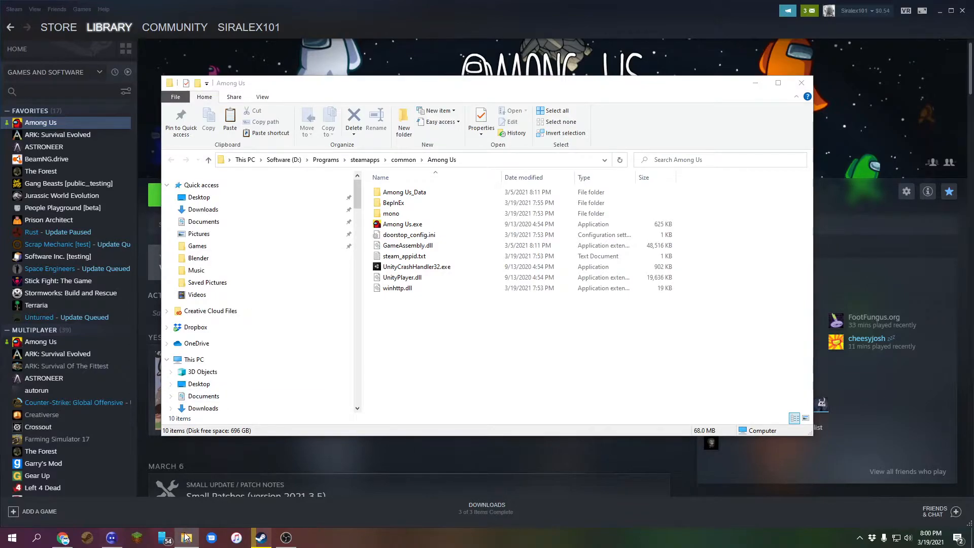
Copy the contents of TownOfImpostors1.5.0 (1).zip from Downloads into the Among Us folder and close the windows
right_click(187, 538)
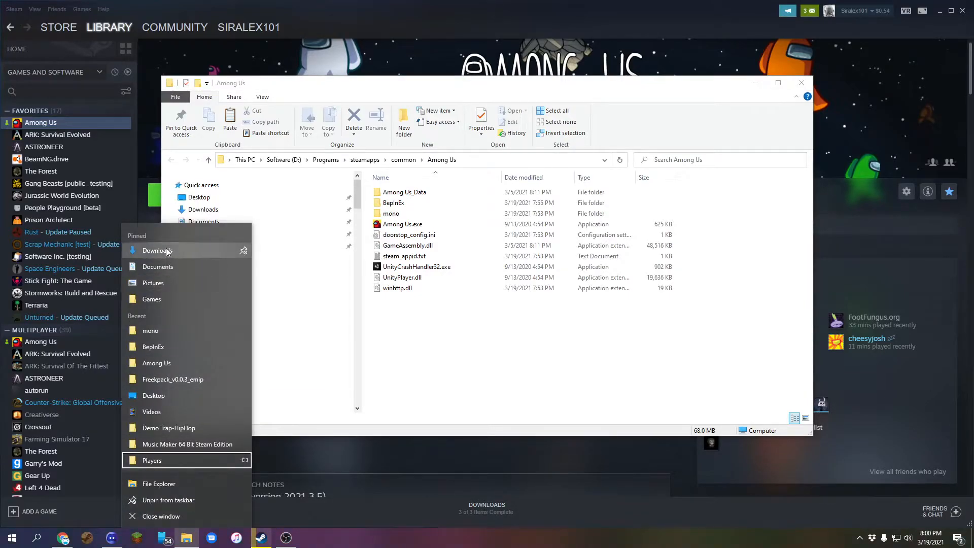
left_click(156, 249)
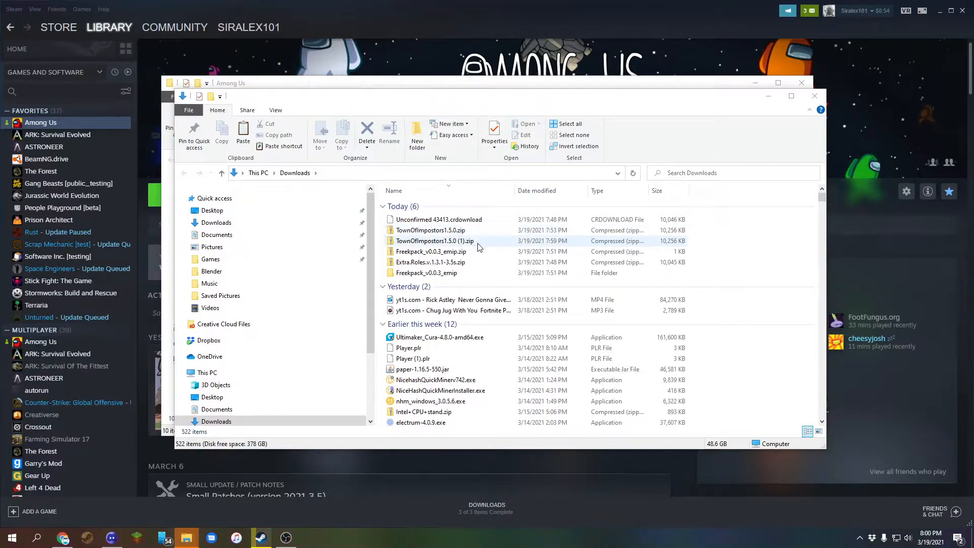
double_click(434, 240)
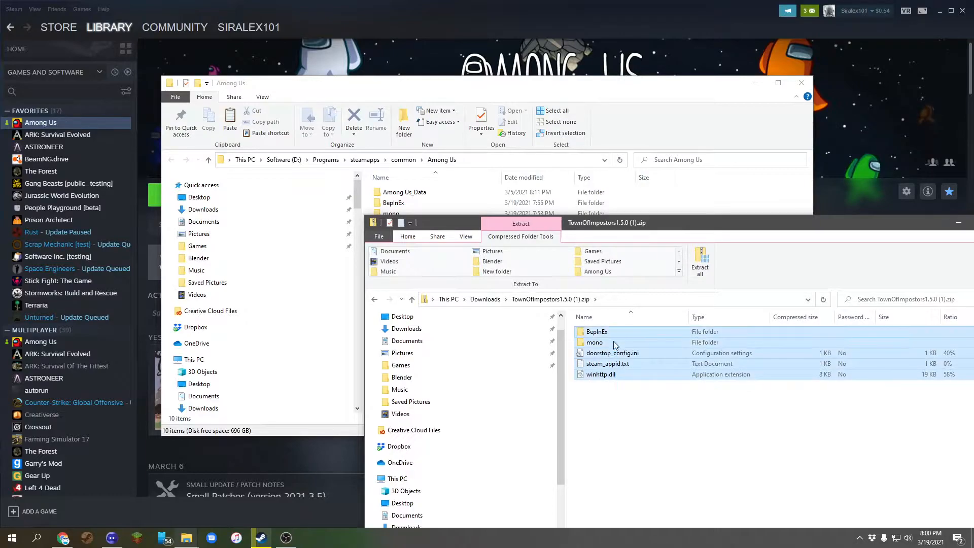
right_click(598, 363)
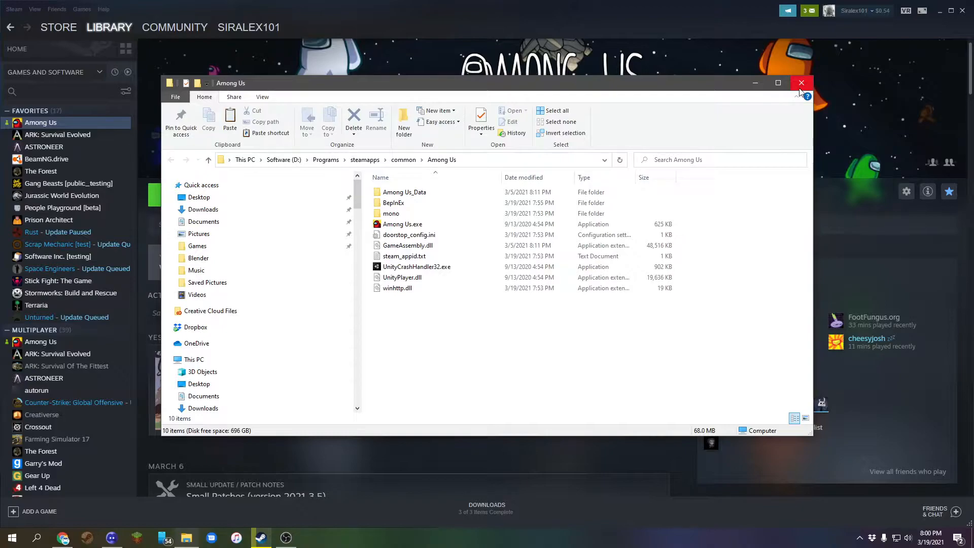
left_click(801, 83)
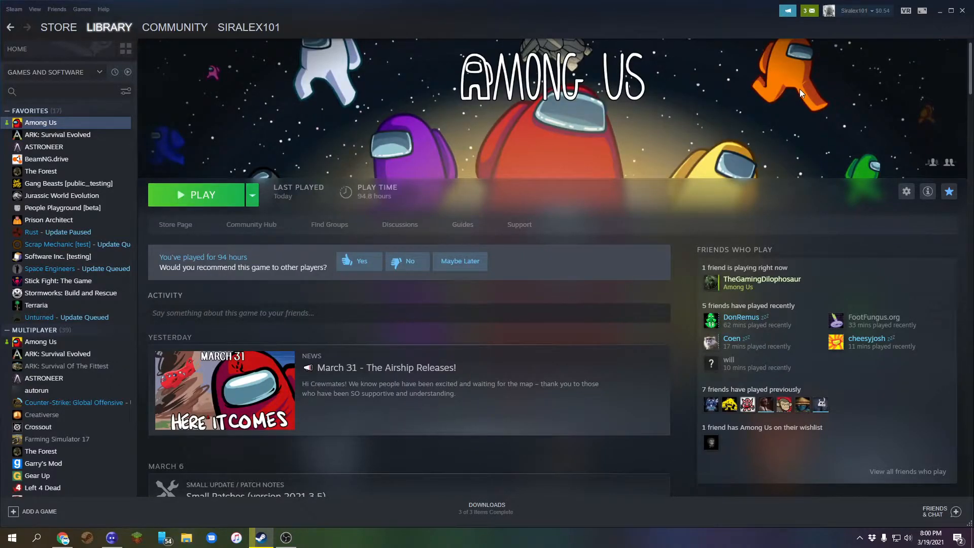
mouse_move(218, 203)
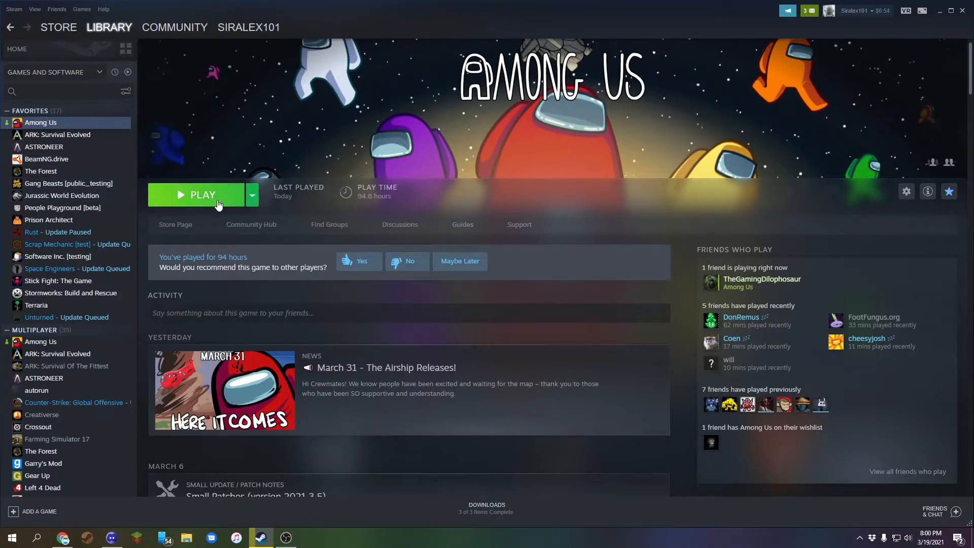
Launch modded Among Us from Steam, enter Freeplay and become the impostor via the task tester
left_click(201, 195)
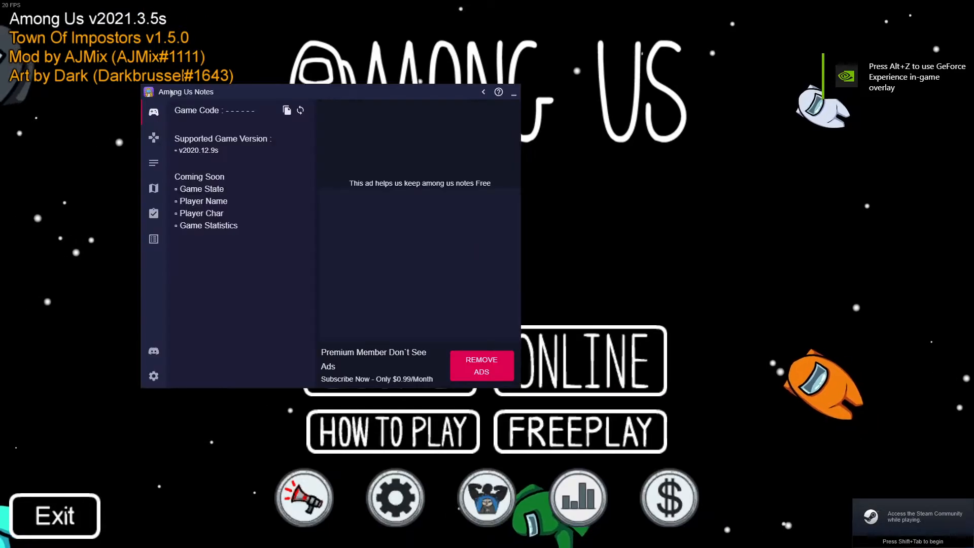
left_click(513, 91)
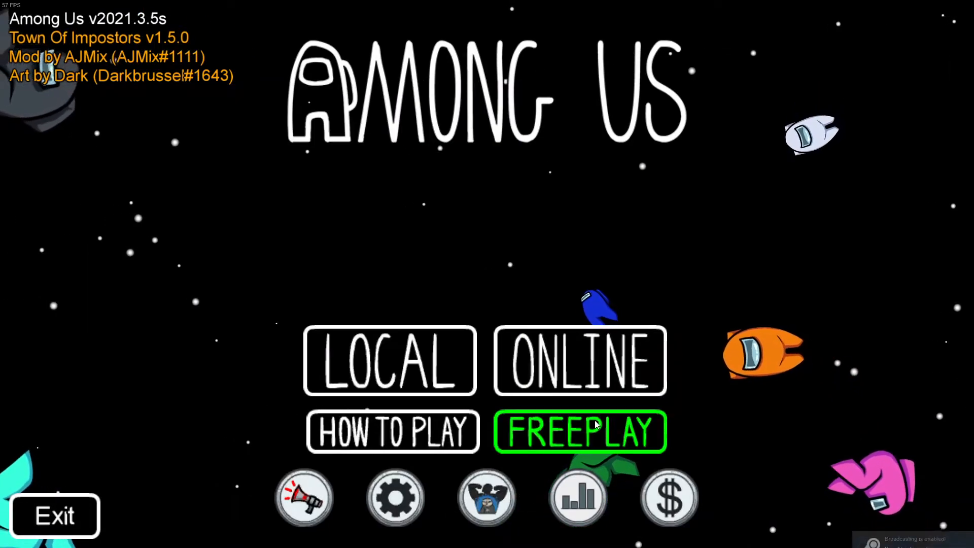
left_click(580, 432)
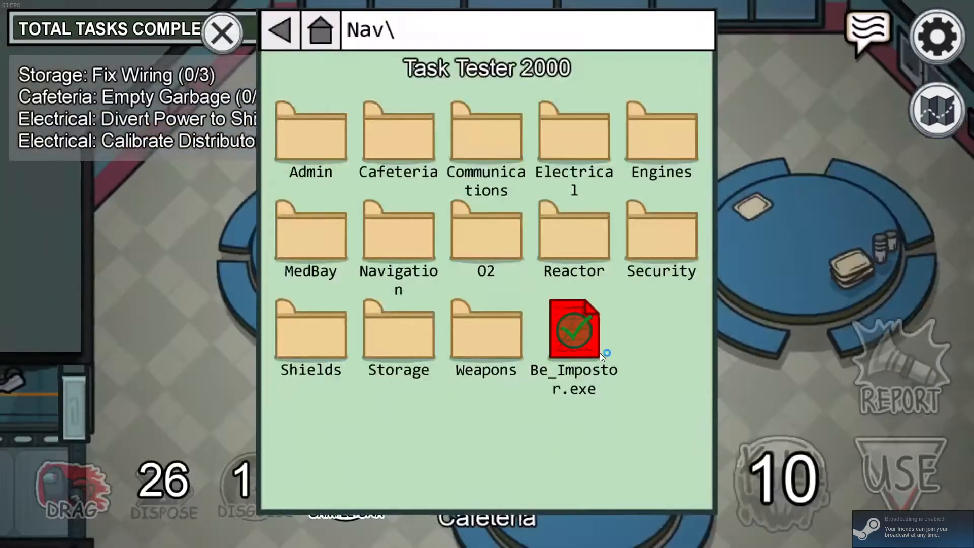
left_click(573, 329)
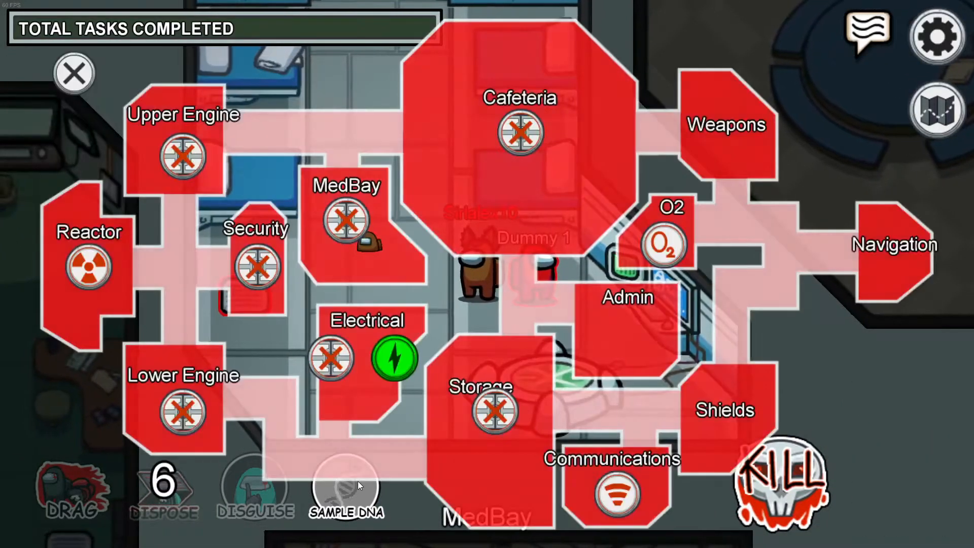
left_click(73, 72)
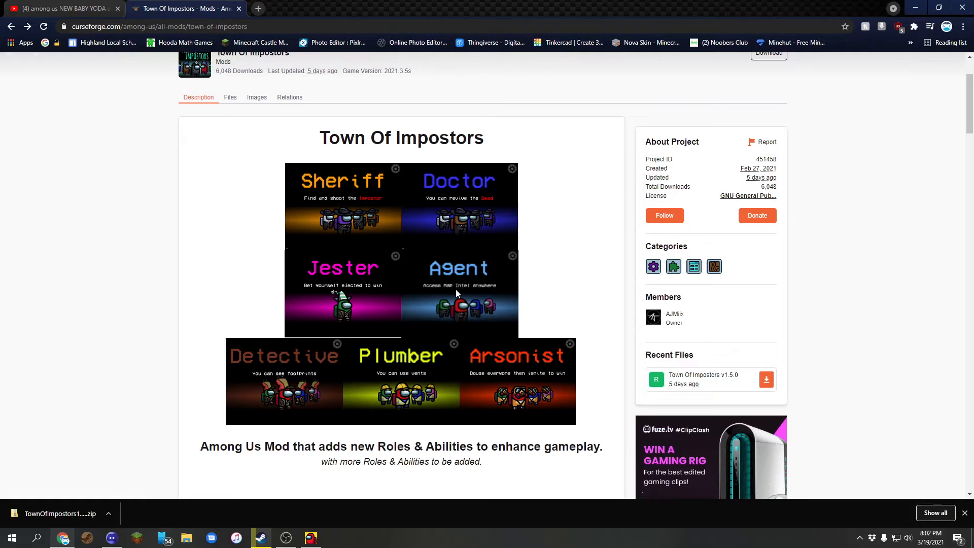
mouse_move(503, 228)
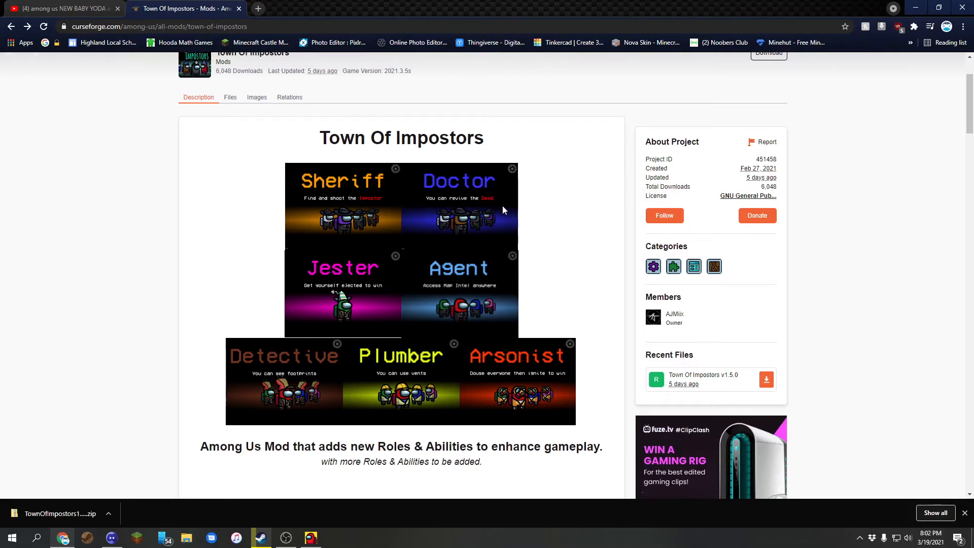
Read through the mod's roles and installation notes, then switch back to Steam
scroll("down", 3)
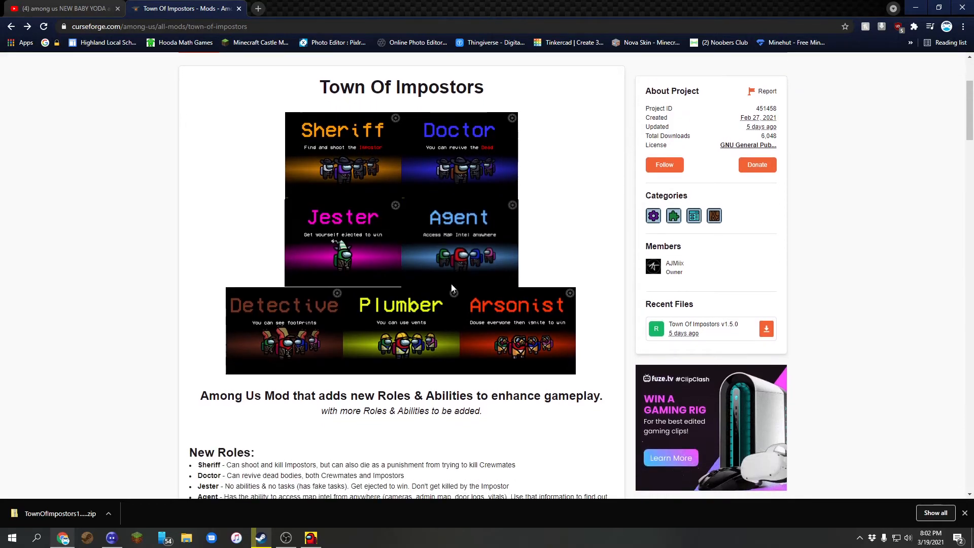
scroll("down", 3)
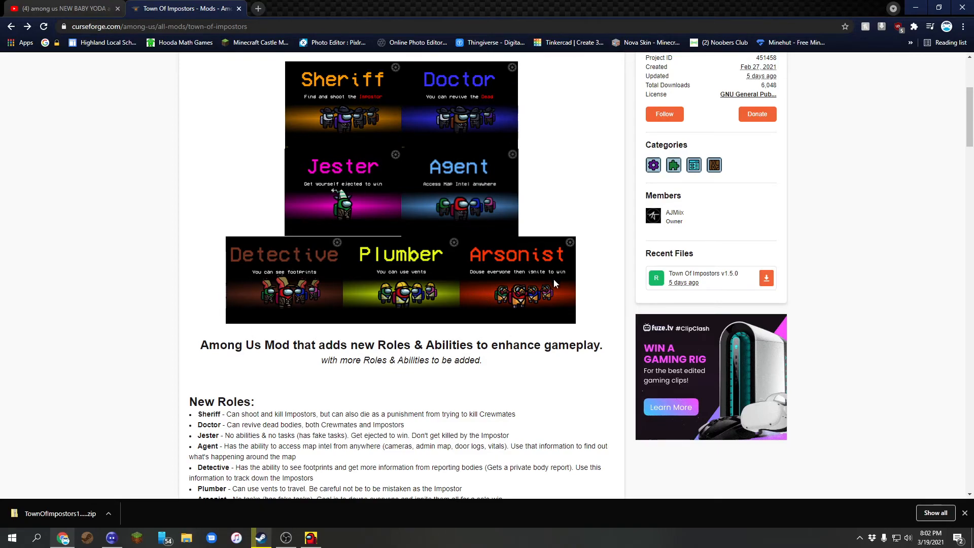
mouse_move(307, 290)
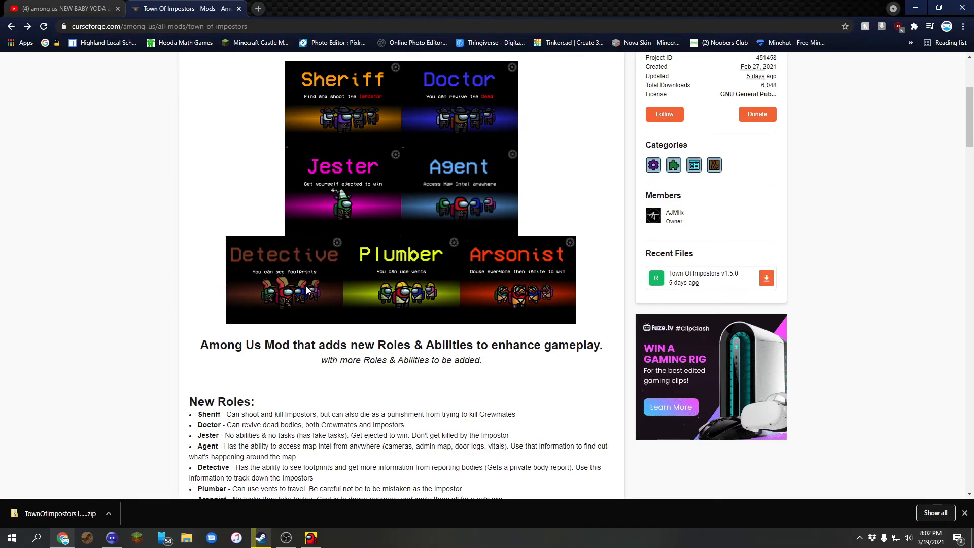
mouse_move(425, 308)
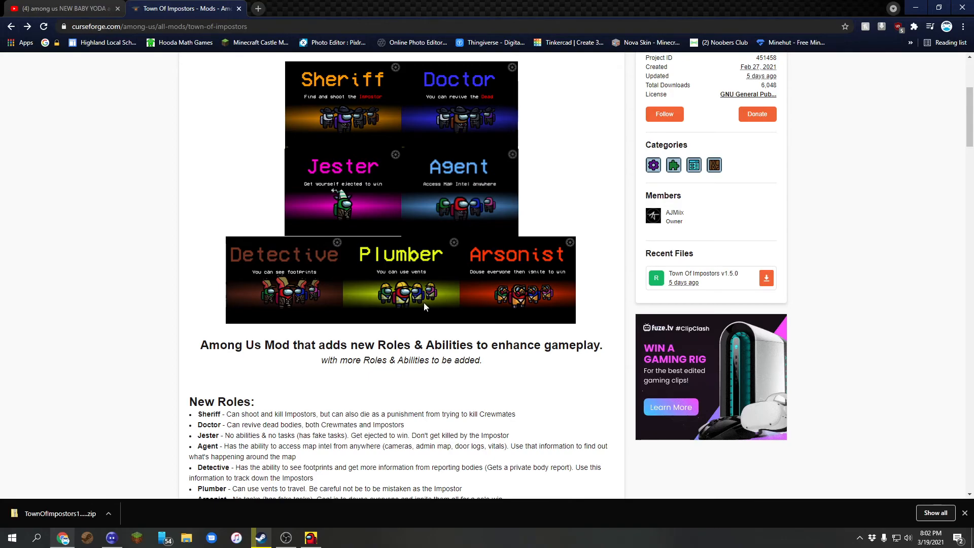
scroll("down", 3)
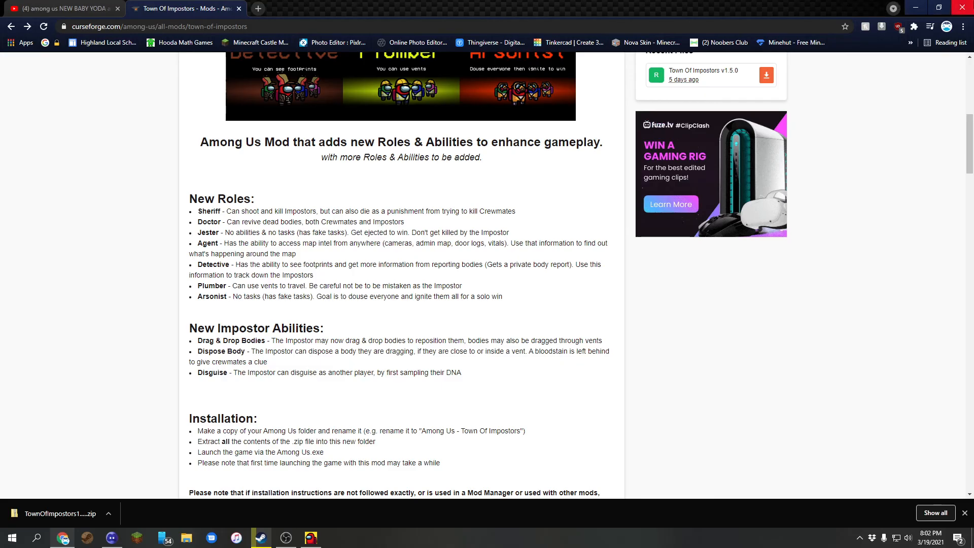
left_click(260, 536)
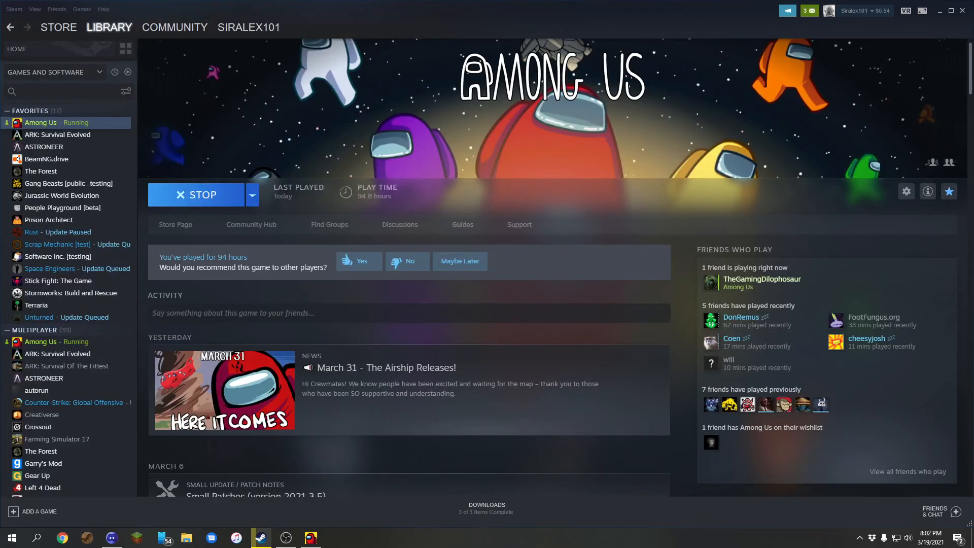